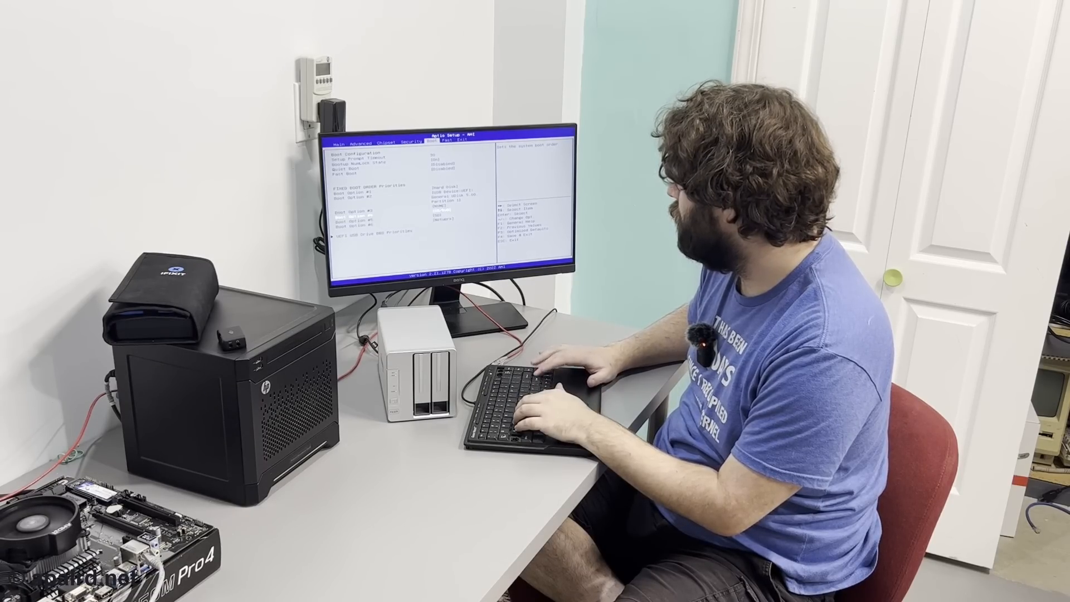
Step: Open NVMe Configuration from the Advanced tab to check for the Samsung 960 EVO drive
key("enter")
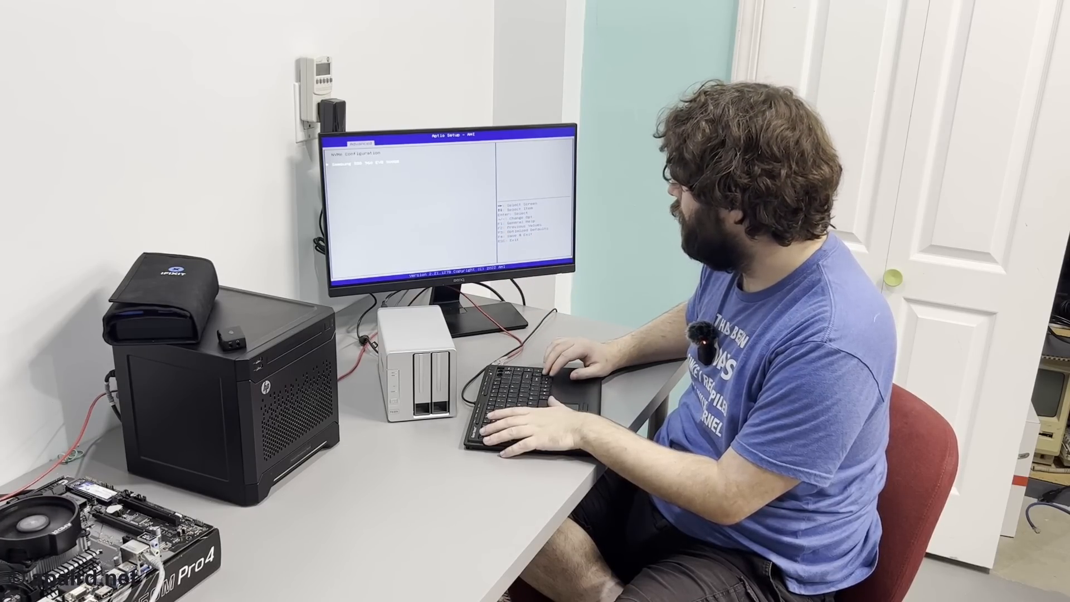
Step: Exit the NVMe Configuration page back to the Advanced settings list
key("Escape")
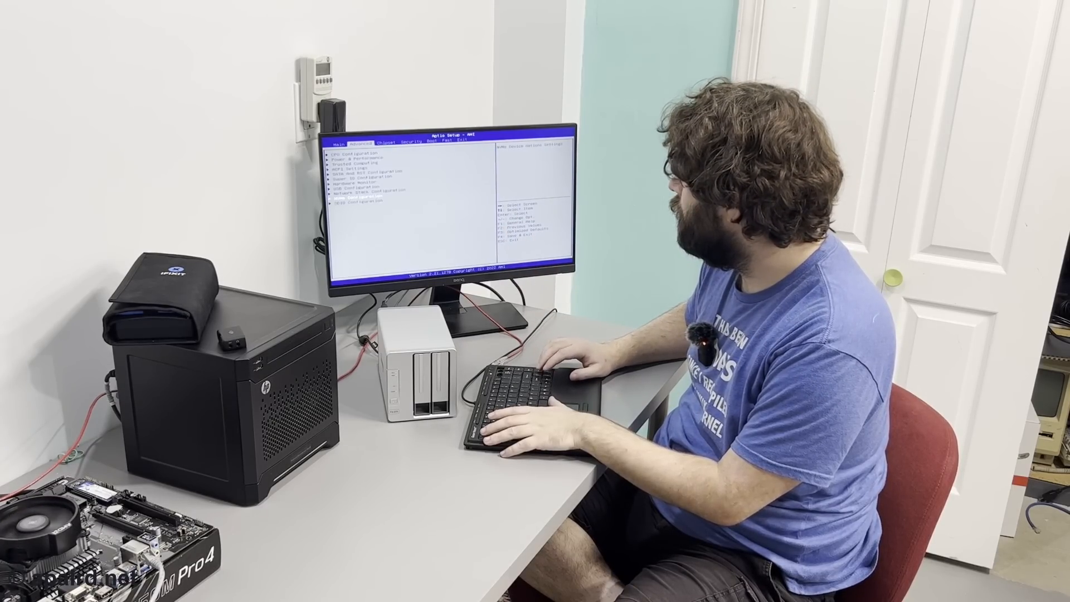